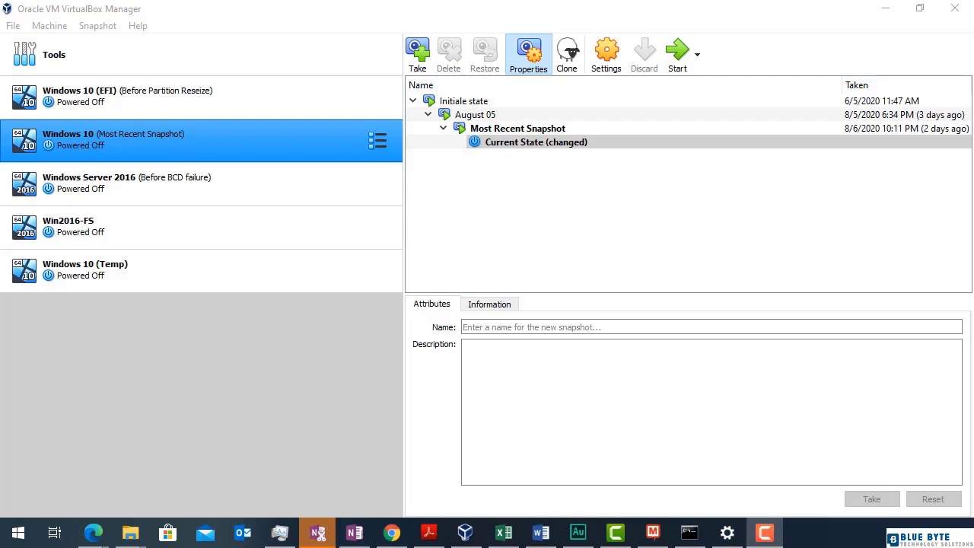
{"action": "mouse_move", "coordinate": [160, 19]}
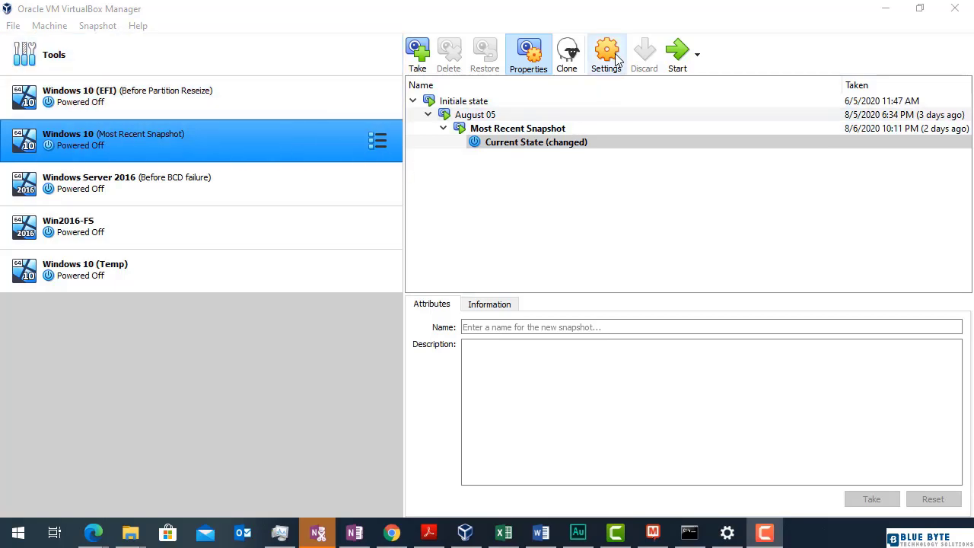
Step: Load Windows 10 Install.iso into the Windows 10 machine's empty SATA optical drive
{"action": "left_click", "coordinate": [536, 142]}
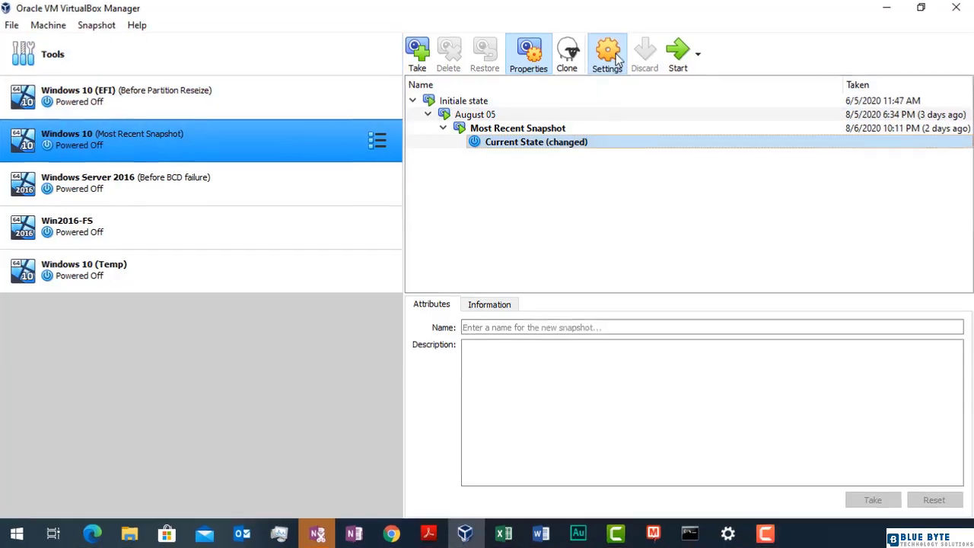
{"action": "left_click", "coordinate": [606, 54]}
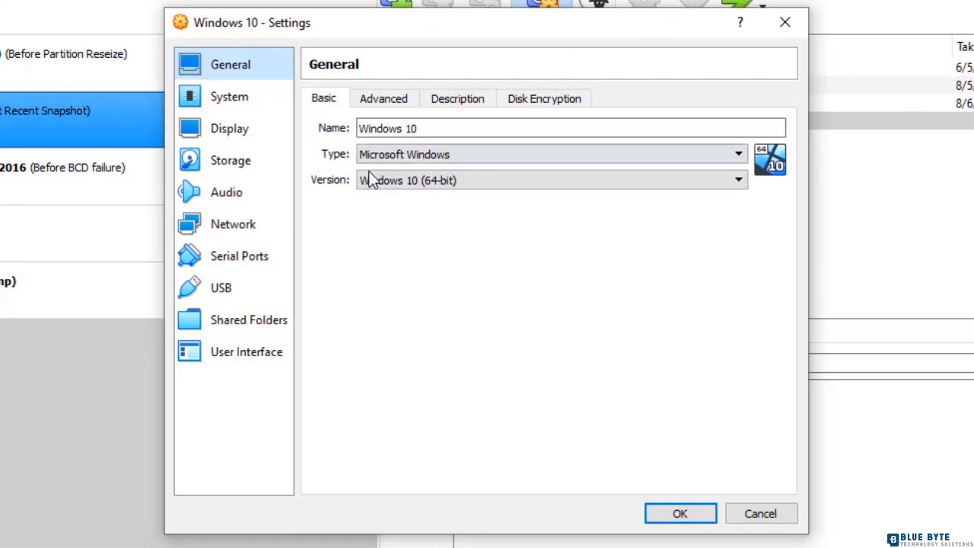
{"action": "left_click", "coordinate": [230, 160]}
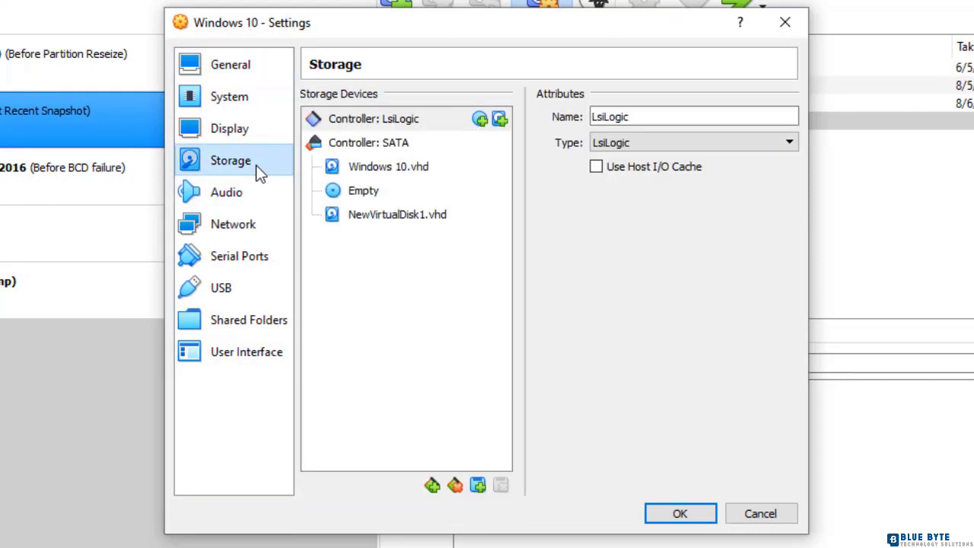
{"action": "left_click", "coordinate": [363, 190]}
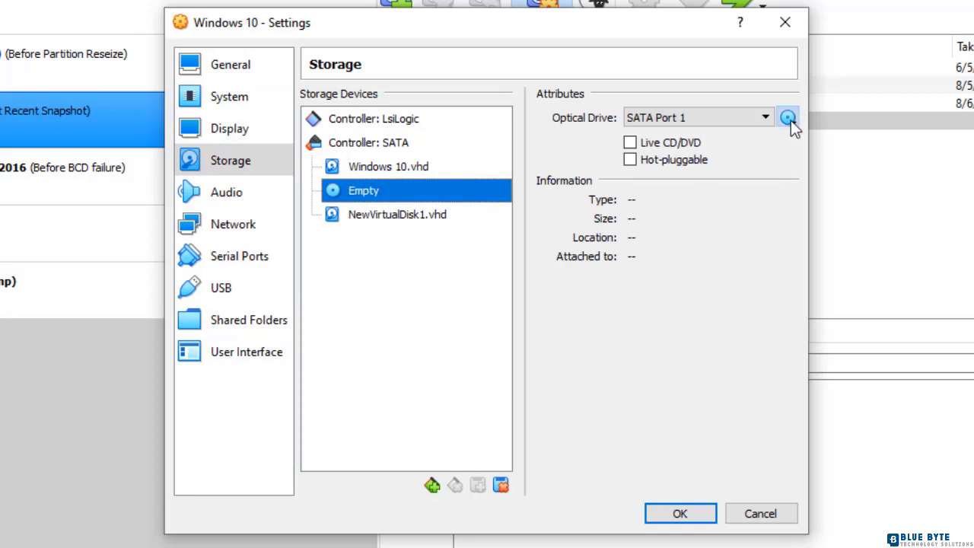
{"action": "left_click", "coordinate": [788, 117]}
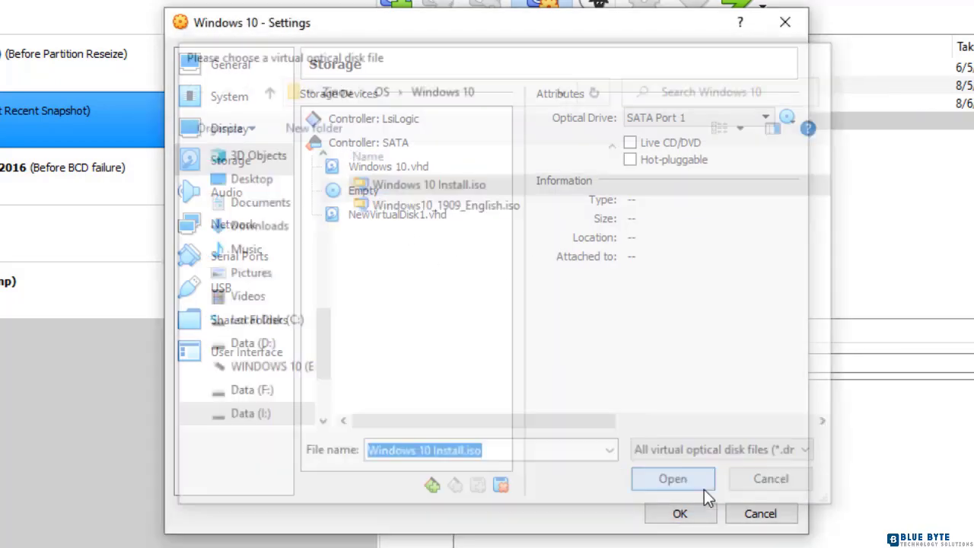
{"action": "left_click", "coordinate": [672, 478]}
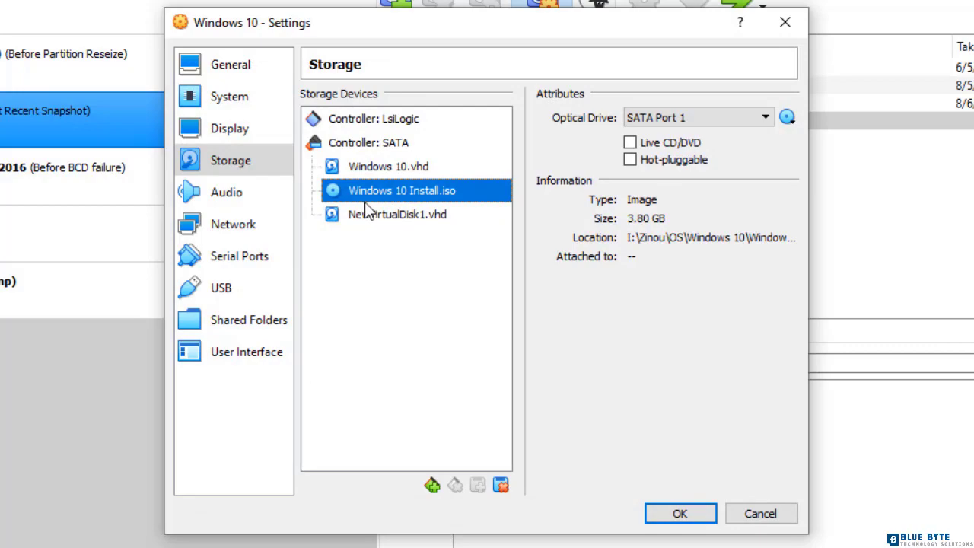
{"action": "mouse_move", "coordinate": [403, 190]}
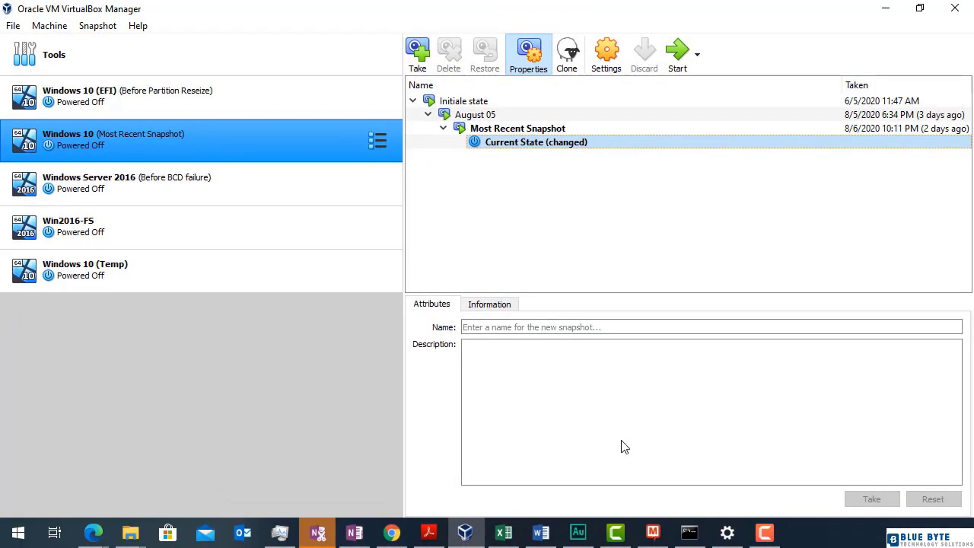
Step: Start the Windows 10 VM and boot it from the install disc
{"action": "left_click", "coordinate": [677, 53]}
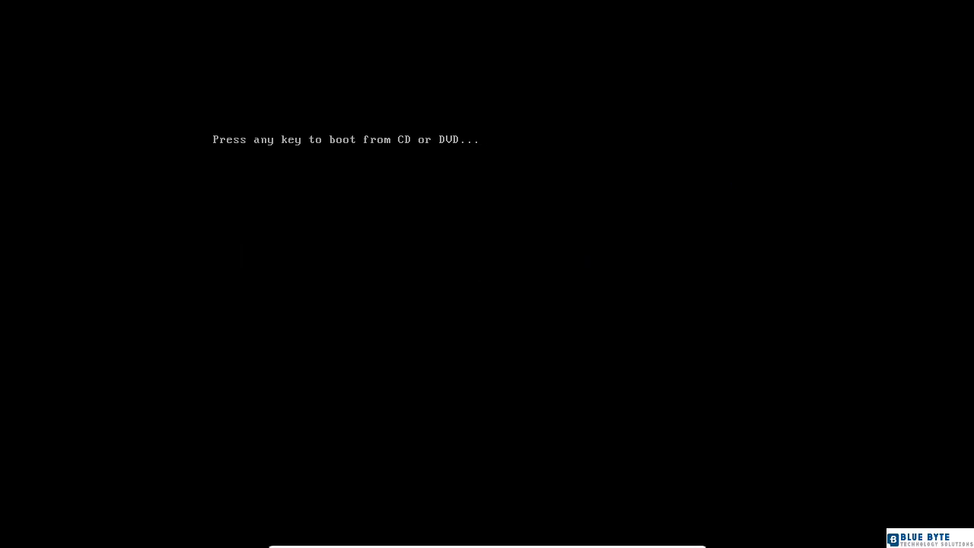
{"action": "key", "text": "enter"}
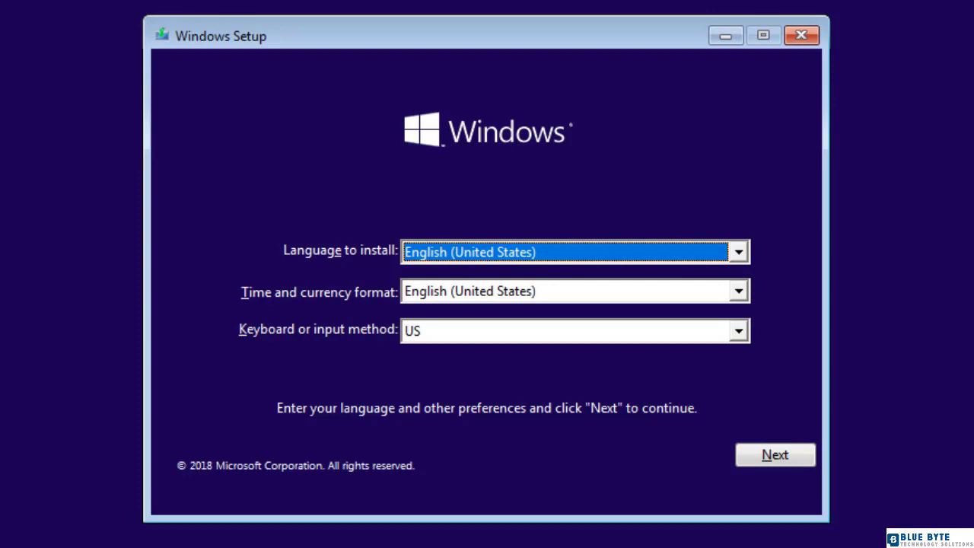
Step: Choose the French keyboard layout in Windows Setup and continue to Install now
{"action": "left_click", "coordinate": [736, 330]}
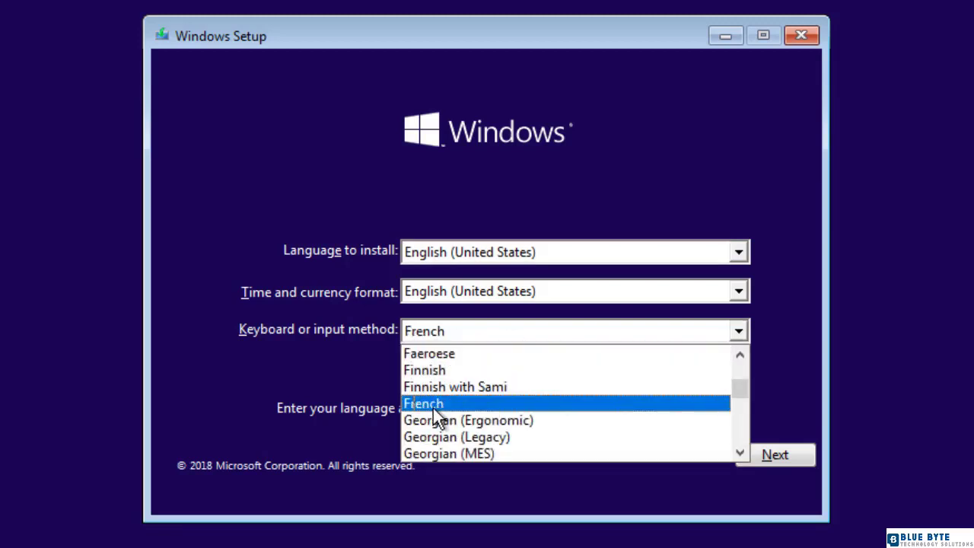
{"action": "left_click", "coordinate": [423, 403]}
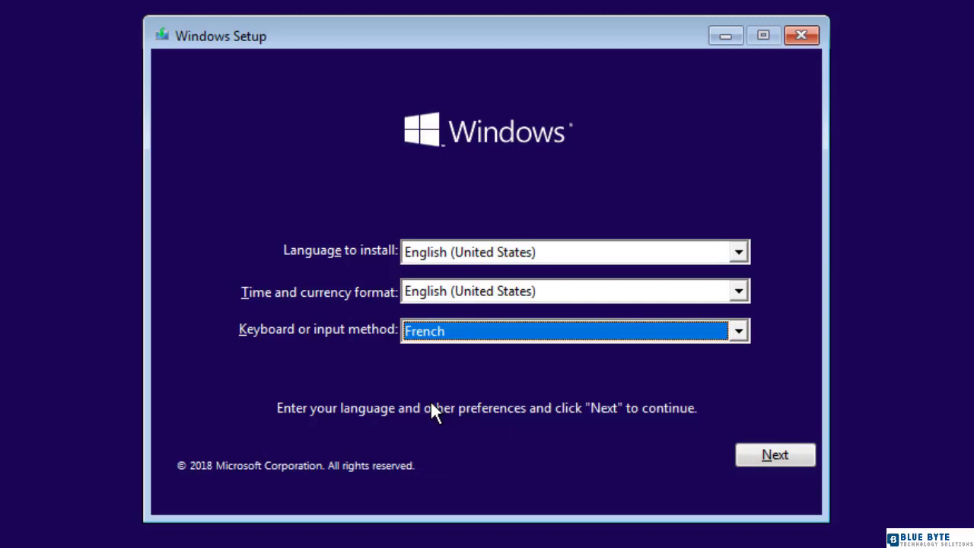
{"action": "left_click", "coordinate": [774, 454]}
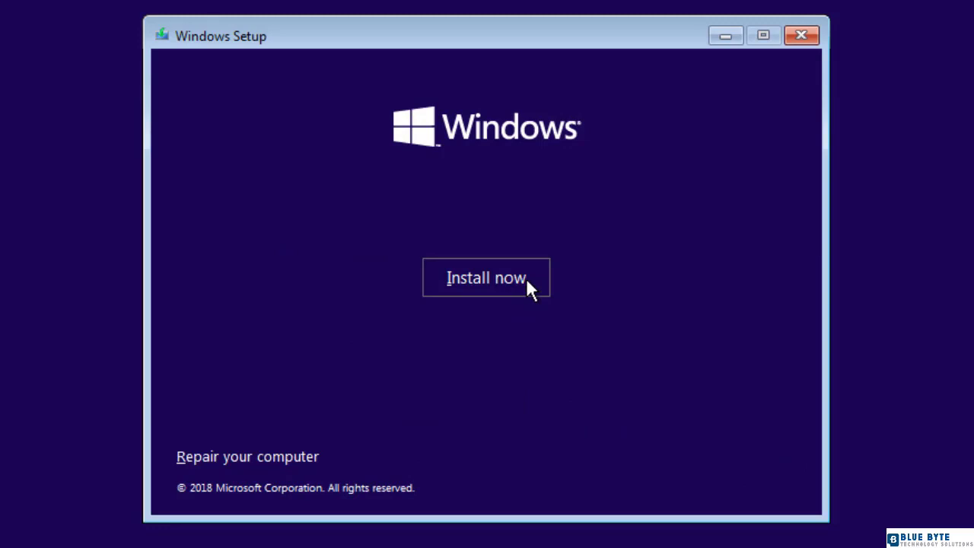
{"action": "mouse_move", "coordinate": [297, 472]}
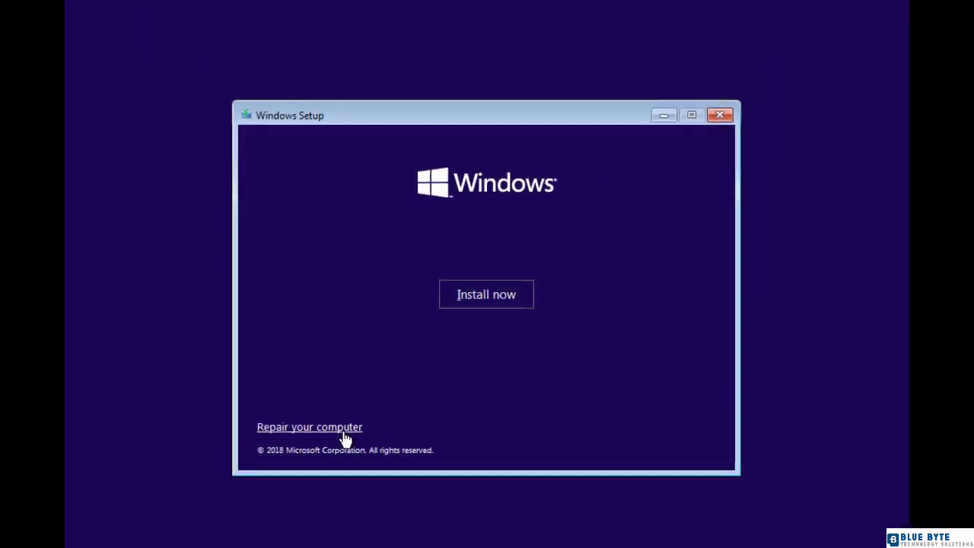
Step: Choose Repair your computer to reach the recovery options
{"action": "left_click", "coordinate": [309, 426]}
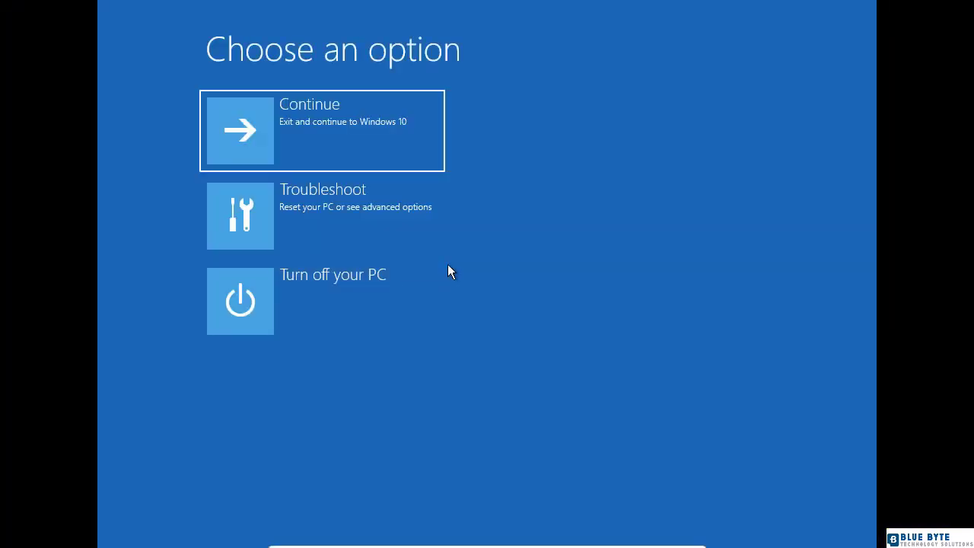
{"action": "mouse_move", "coordinate": [339, 247]}
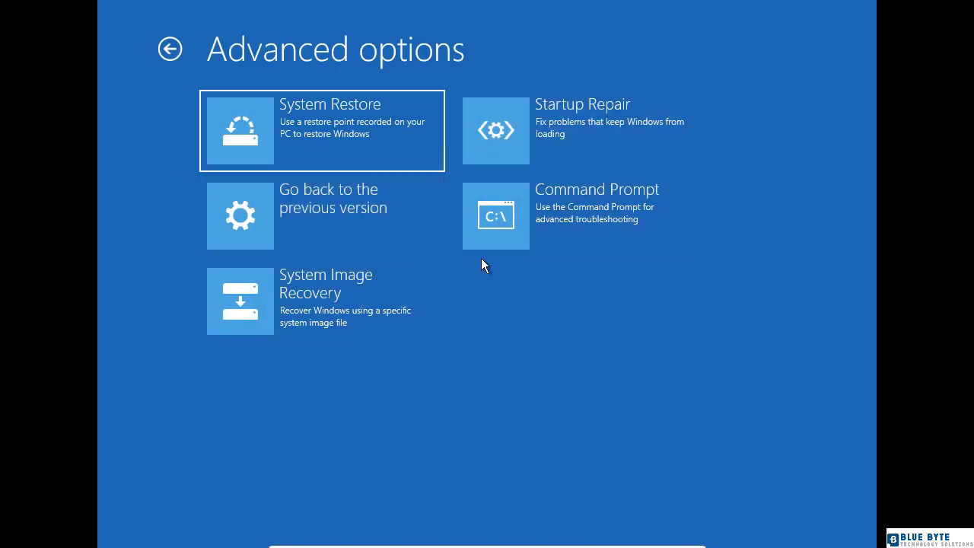
{"action": "mouse_move", "coordinate": [547, 240]}
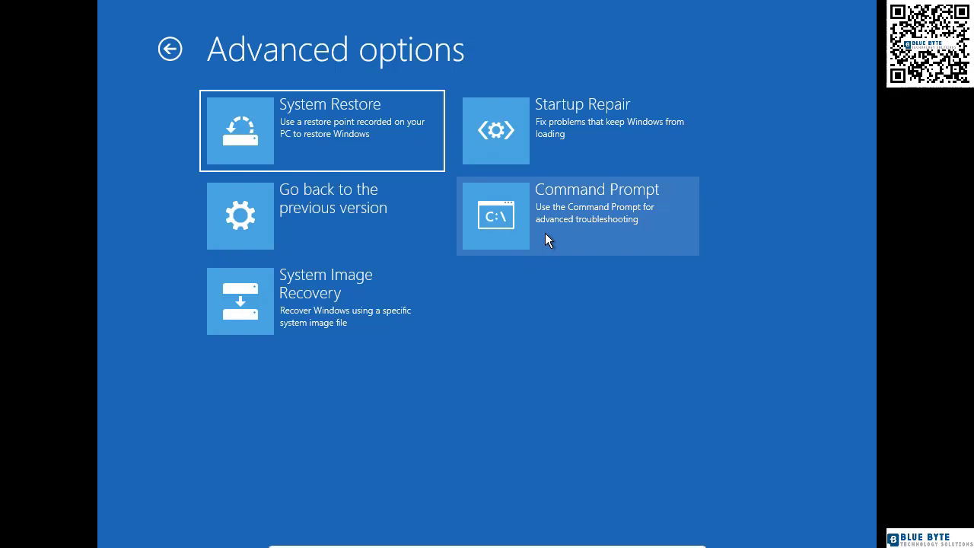